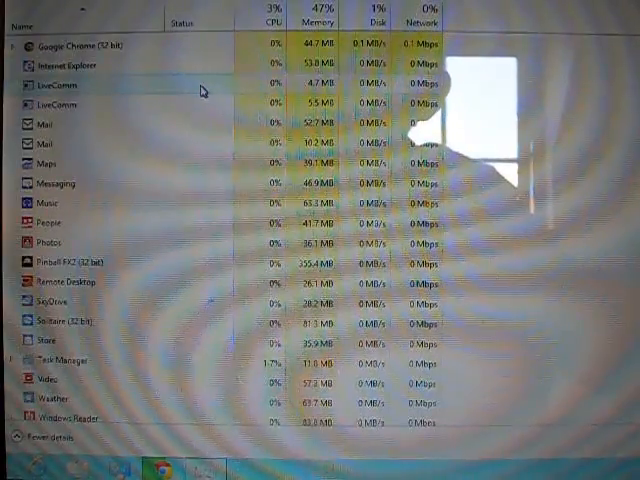
Scroll the Task Manager process list to review running apps at about 3% CPU.
scroll("down", 3)
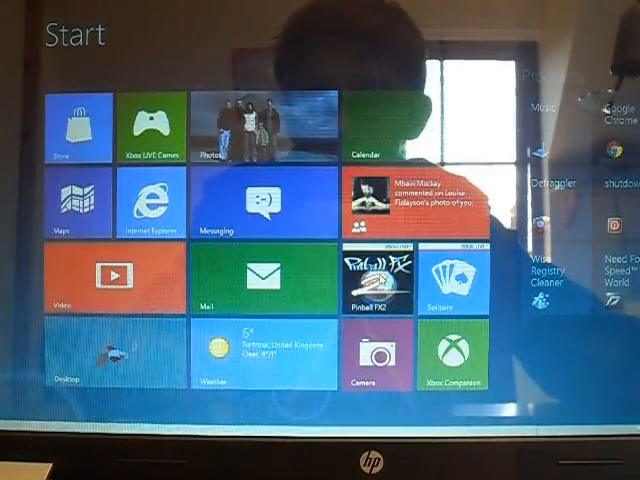
Launch Need for Speed World from its Start screen tile in the Programs group.
left_click(376, 282)
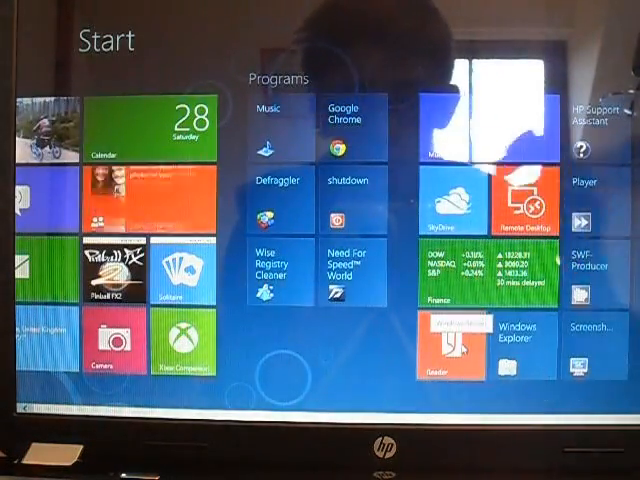
left_click(350, 276)
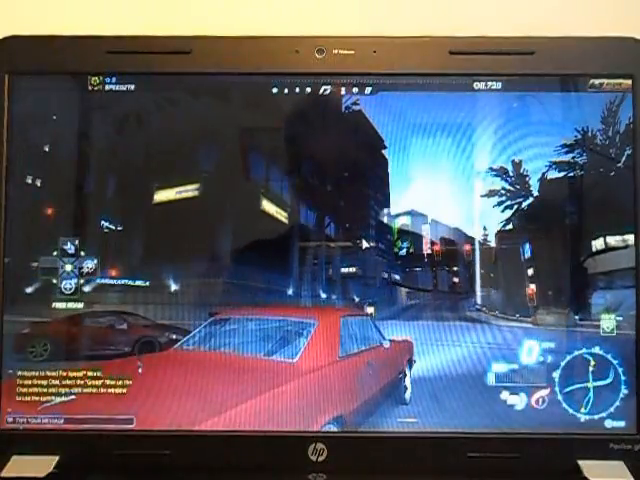